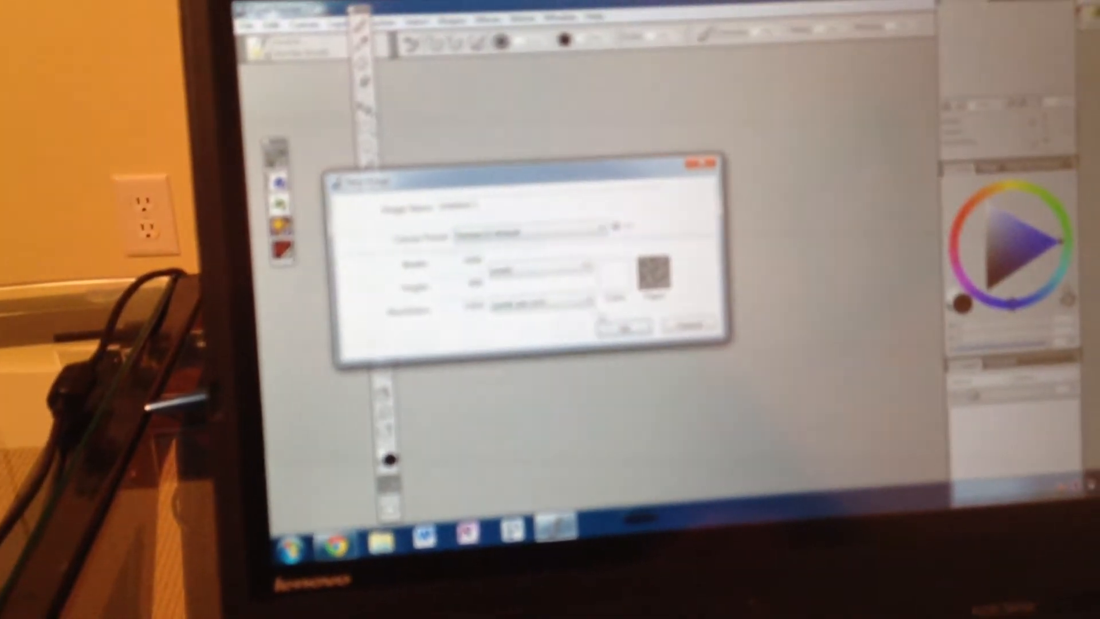
# Confirm the New Image settings to create a blank canvas ready for drawing.
pyautogui.click(629, 327)
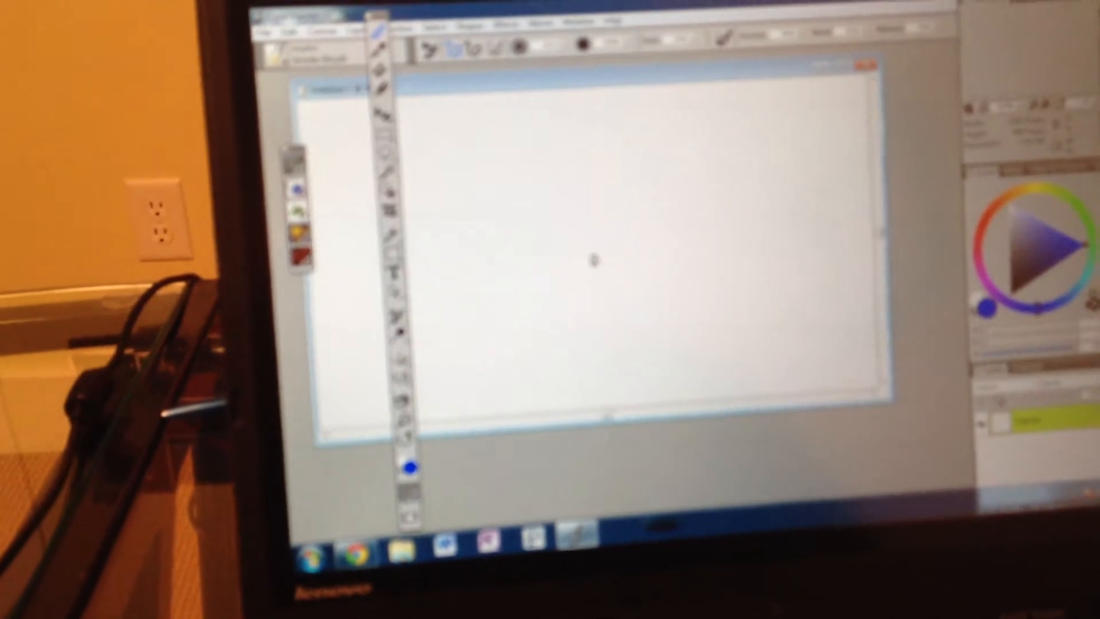